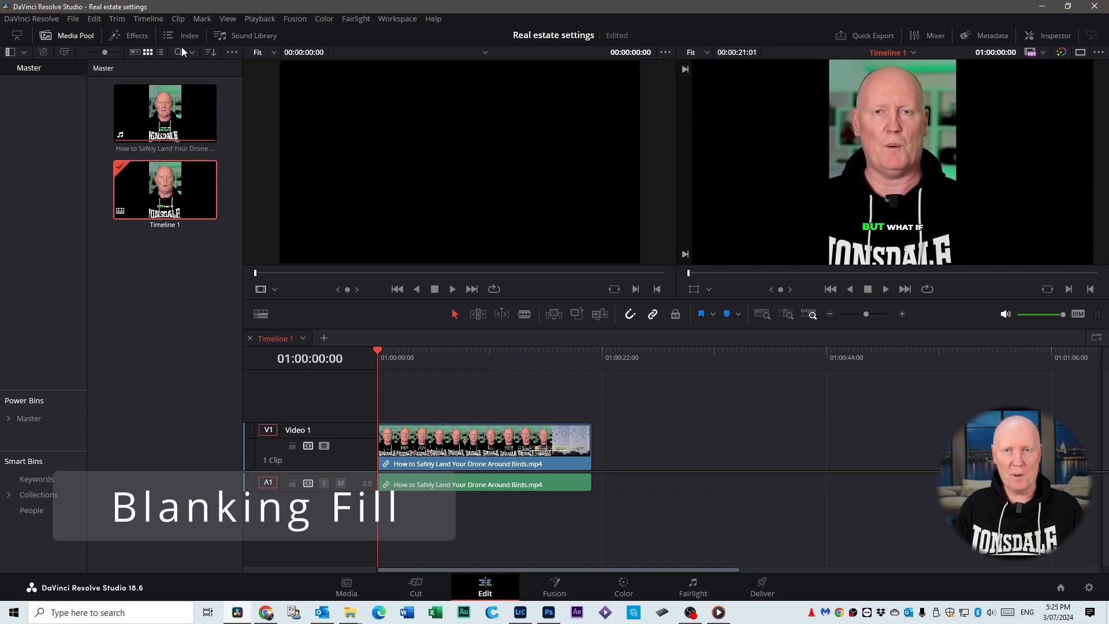
Step: Search the Open FX effects for 'Blan' to reveal Blanking Fill under Resolve FX Stylize
left_click(129, 36)
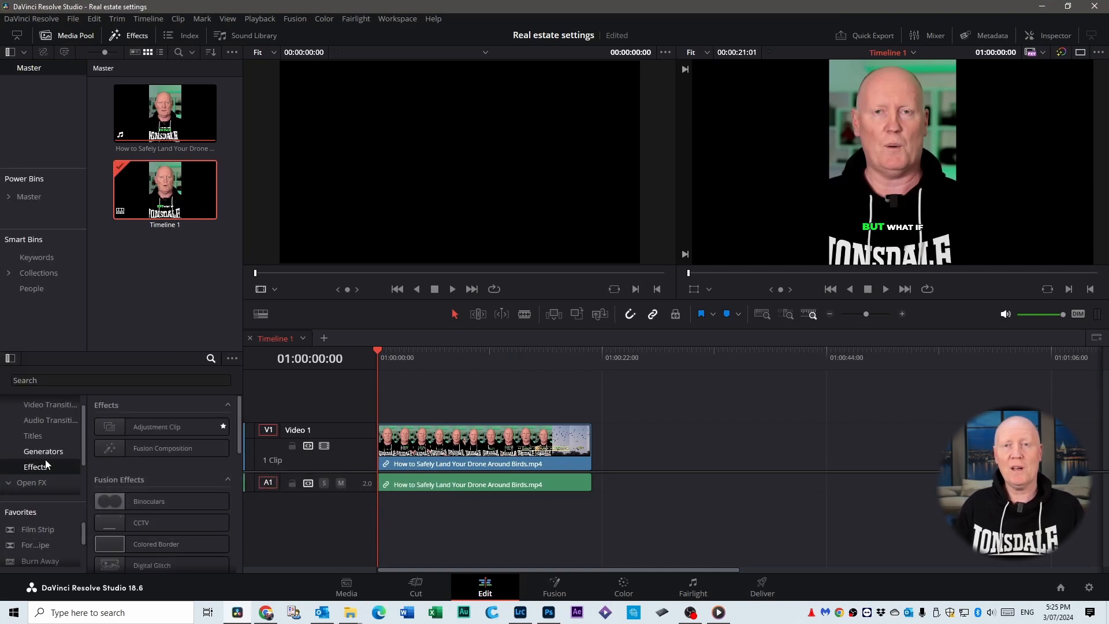
left_click(31, 481)
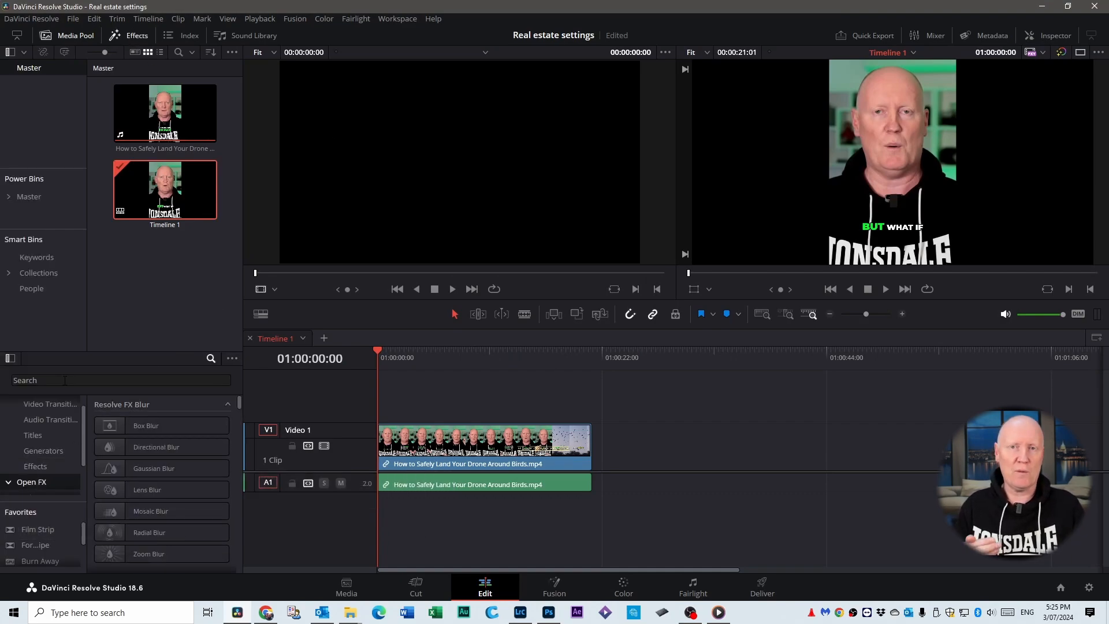
type("Blanking")
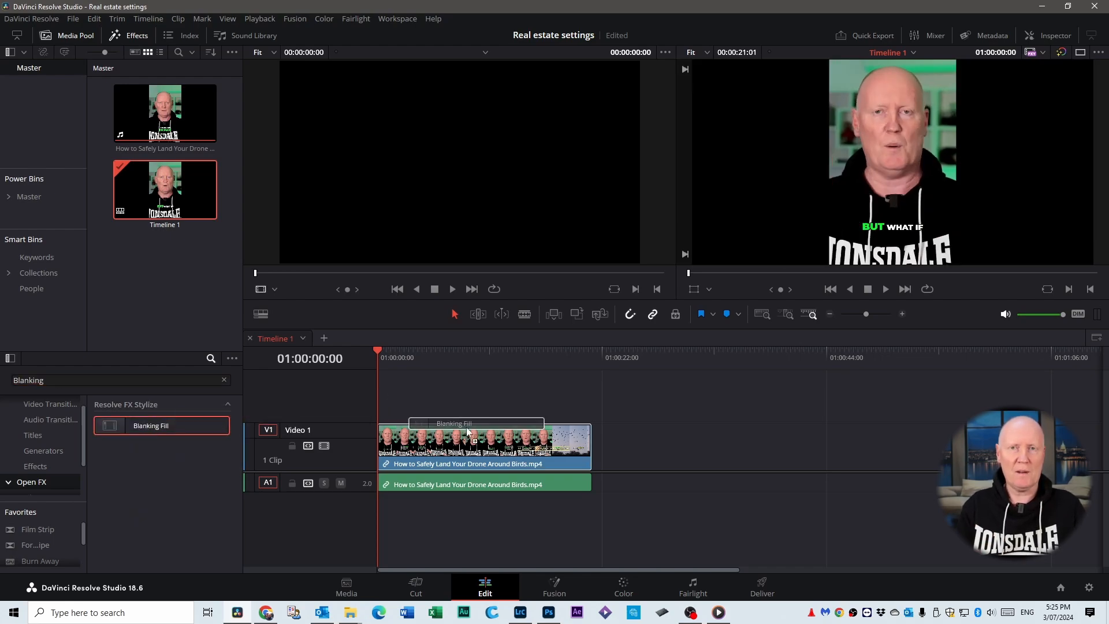
Step: Apply Blanking Fill to the vertical clip with Zoom To Timeline, raised Blend Edges and Blur Background
left_click_drag(151, 425, 467, 439)
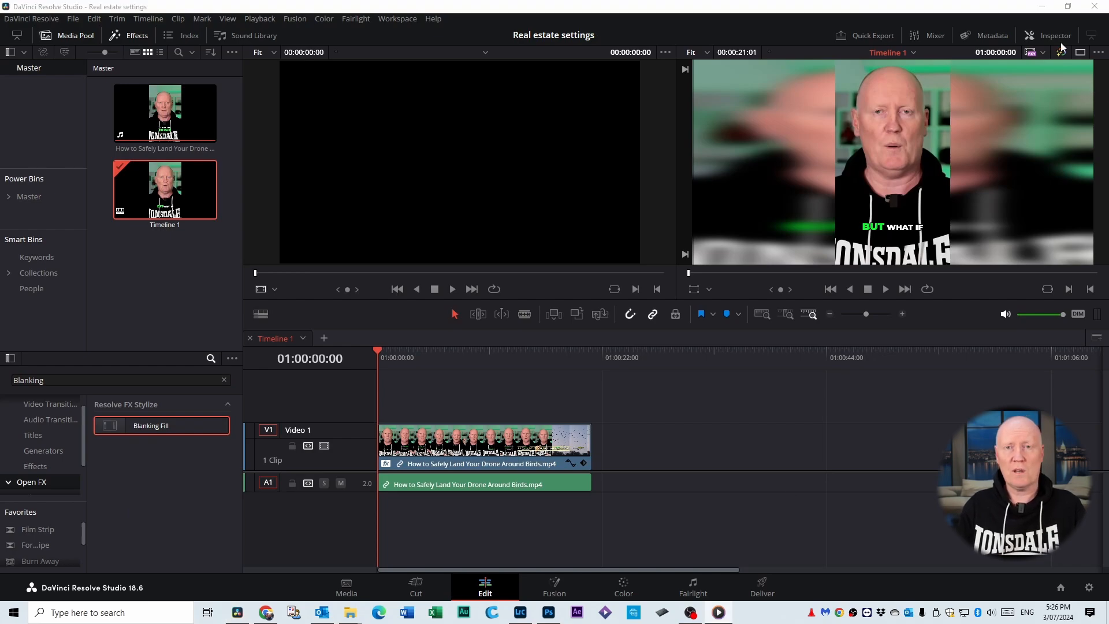
left_click(1054, 36)
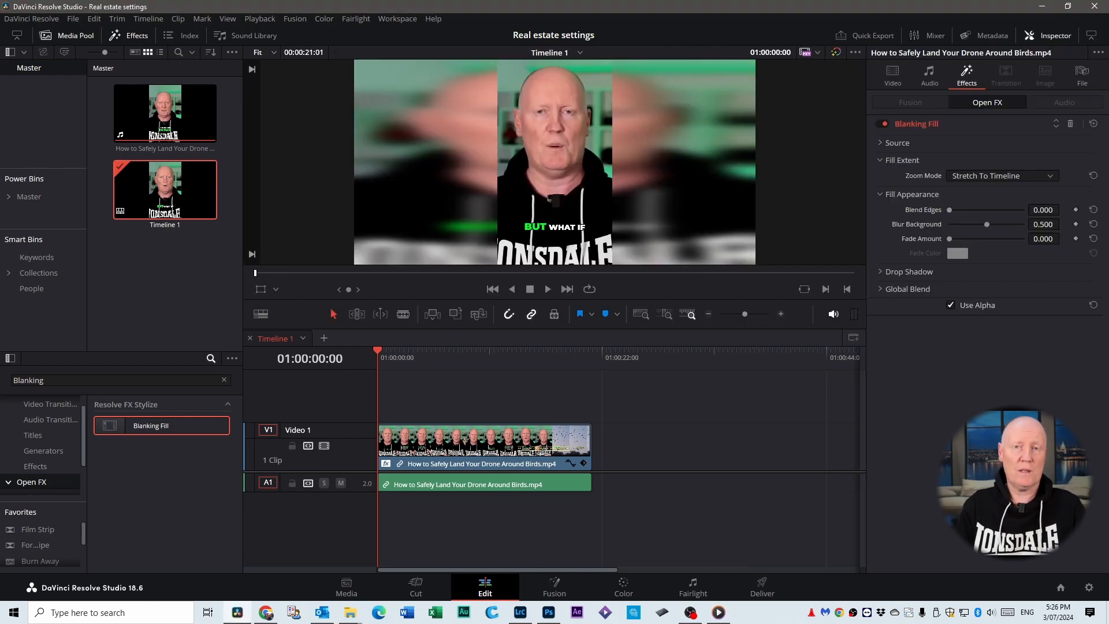
left_click(1000, 176)
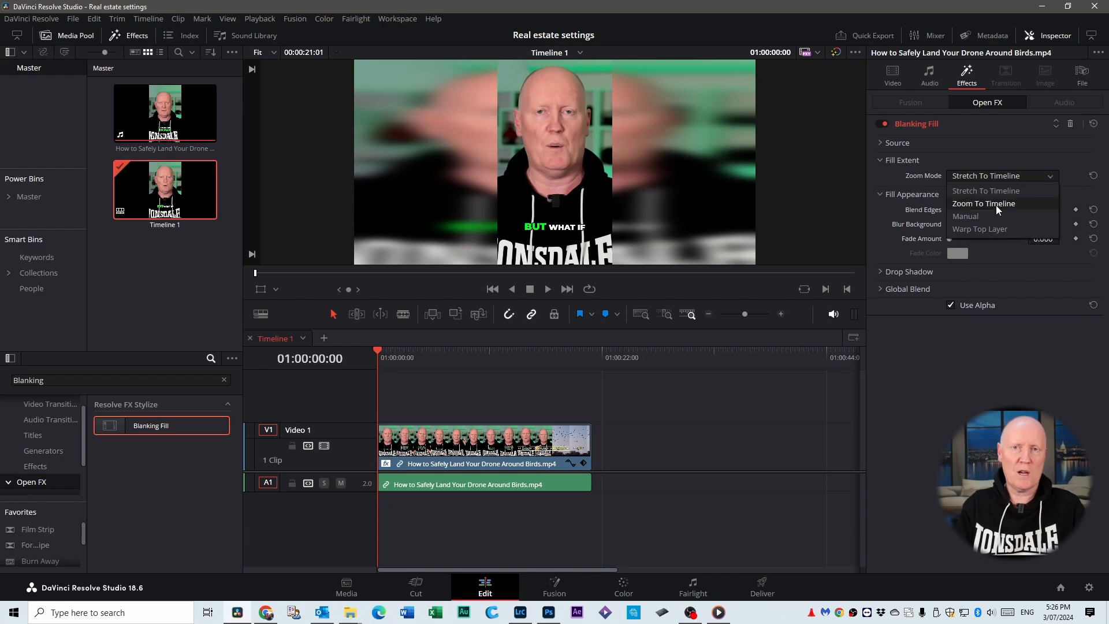
left_click(984, 203)
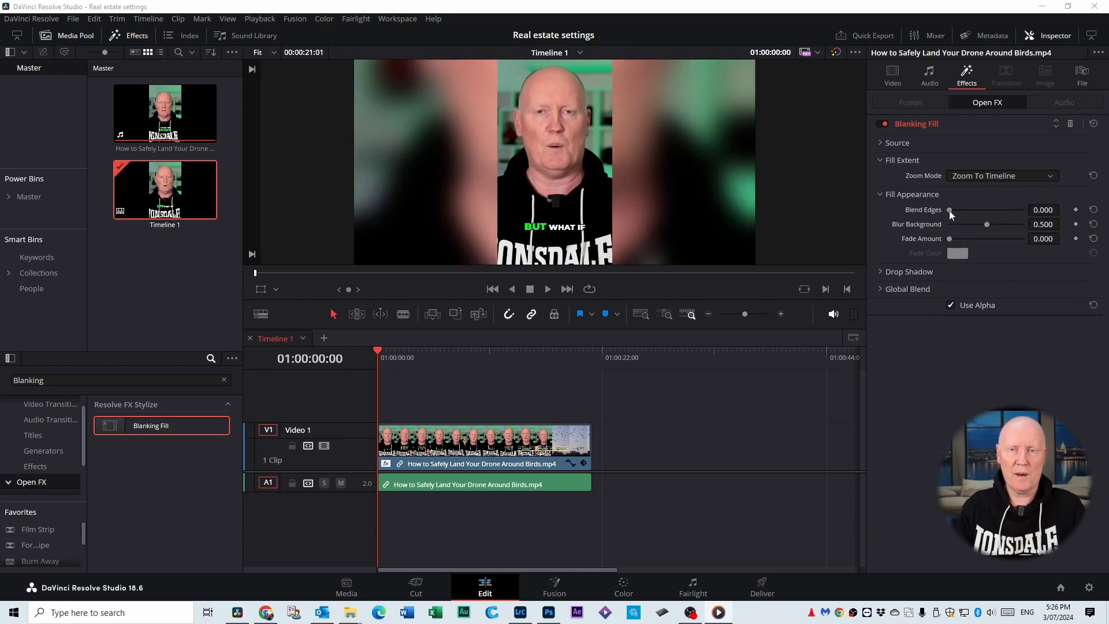
left_click_drag(950, 211, 974, 210)
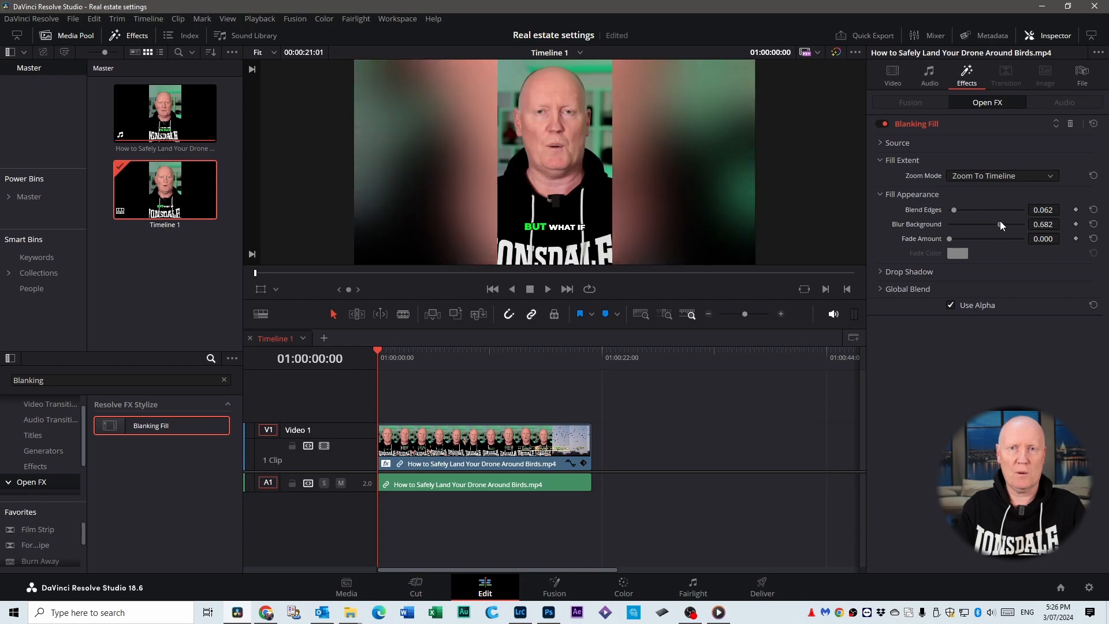
Step: Raise the Blanking Fill drop shadow Shadow Strength to about 0.93
left_click(882, 144)
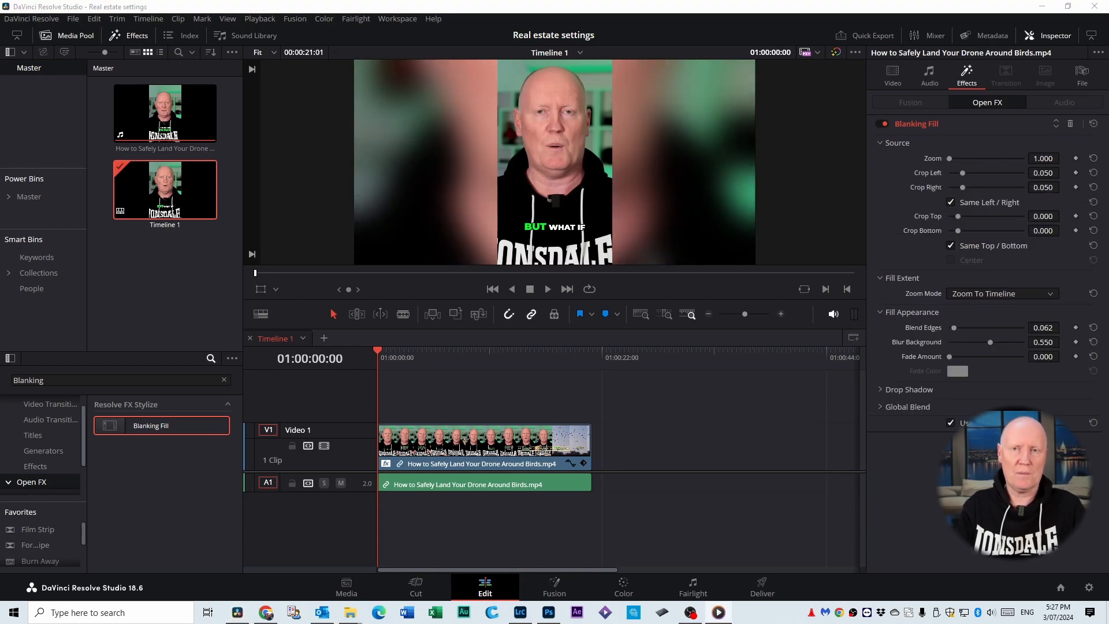
left_click(908, 390)
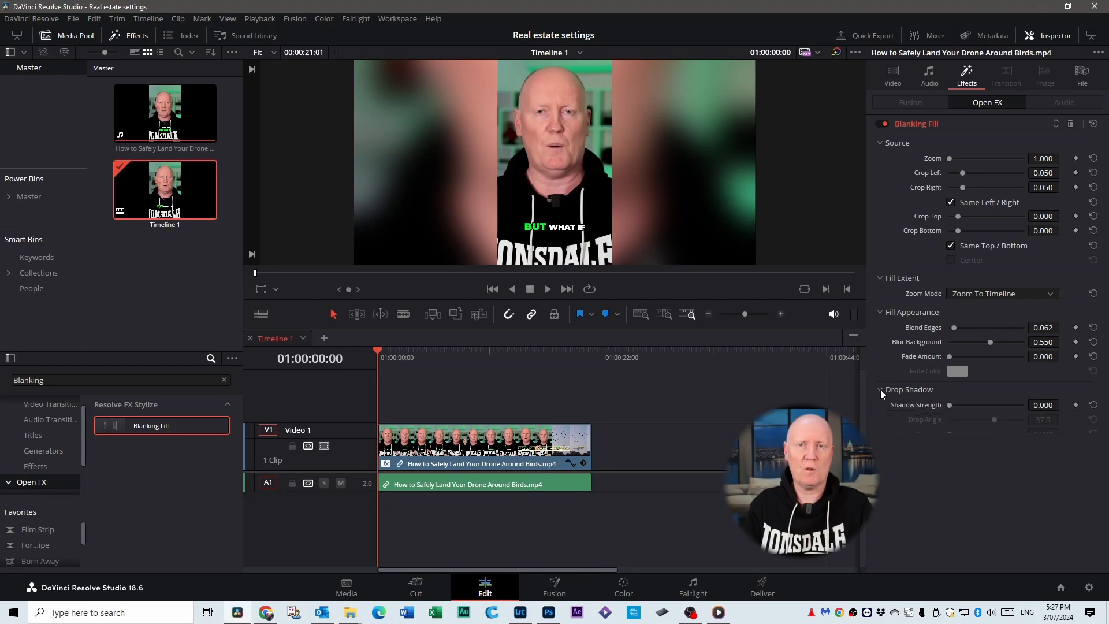
left_click_drag(950, 405, 972, 405)
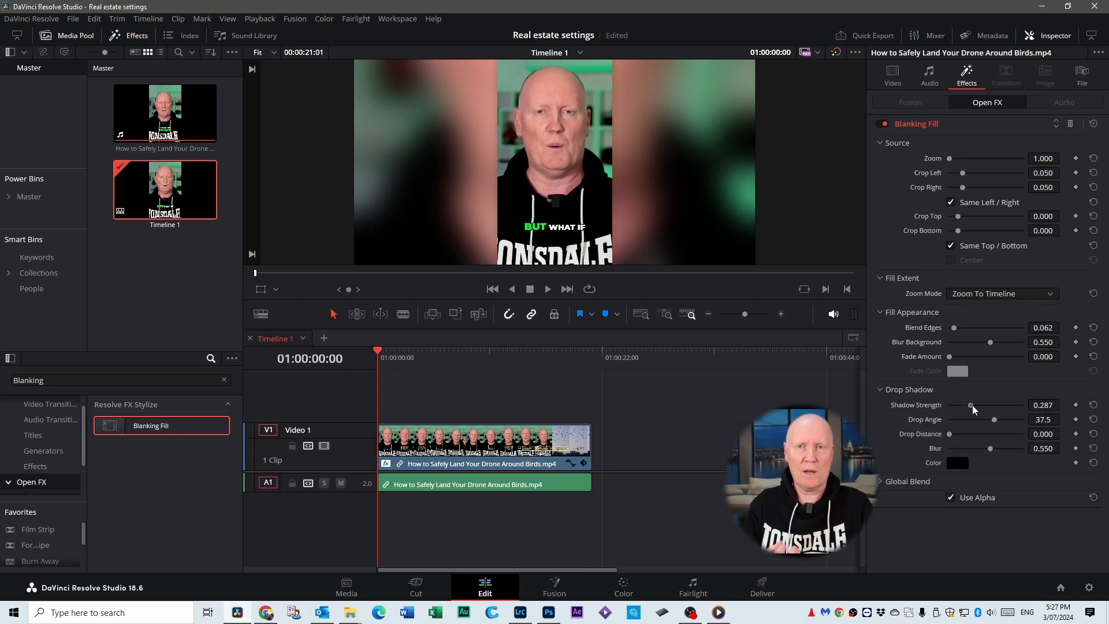
left_click_drag(972, 404, 1019, 404)
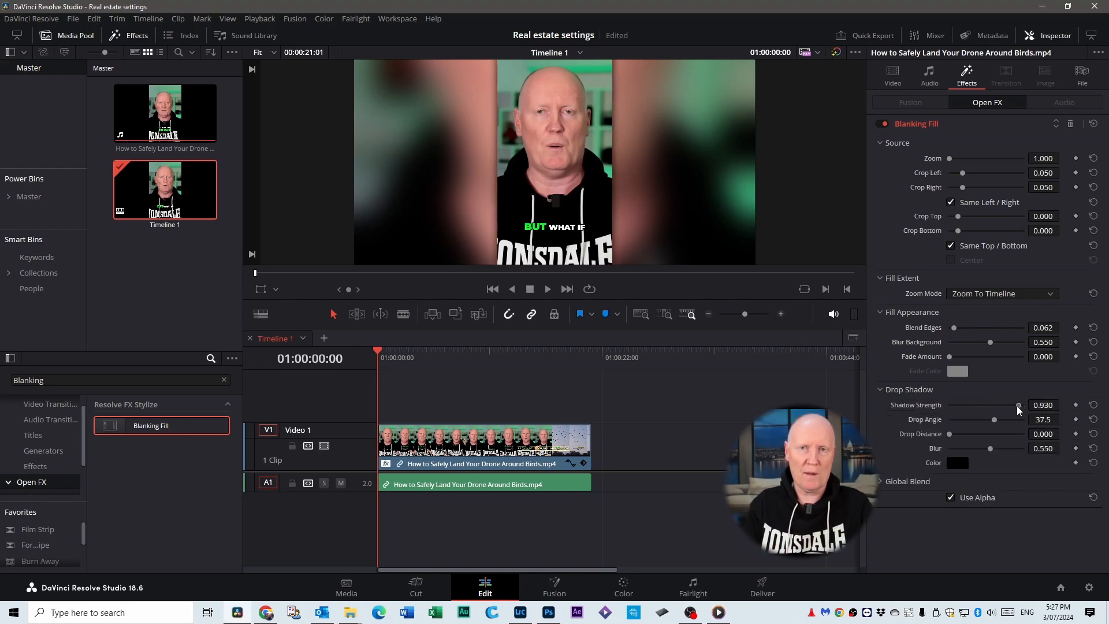
left_click_drag(1023, 404, 1013, 404)
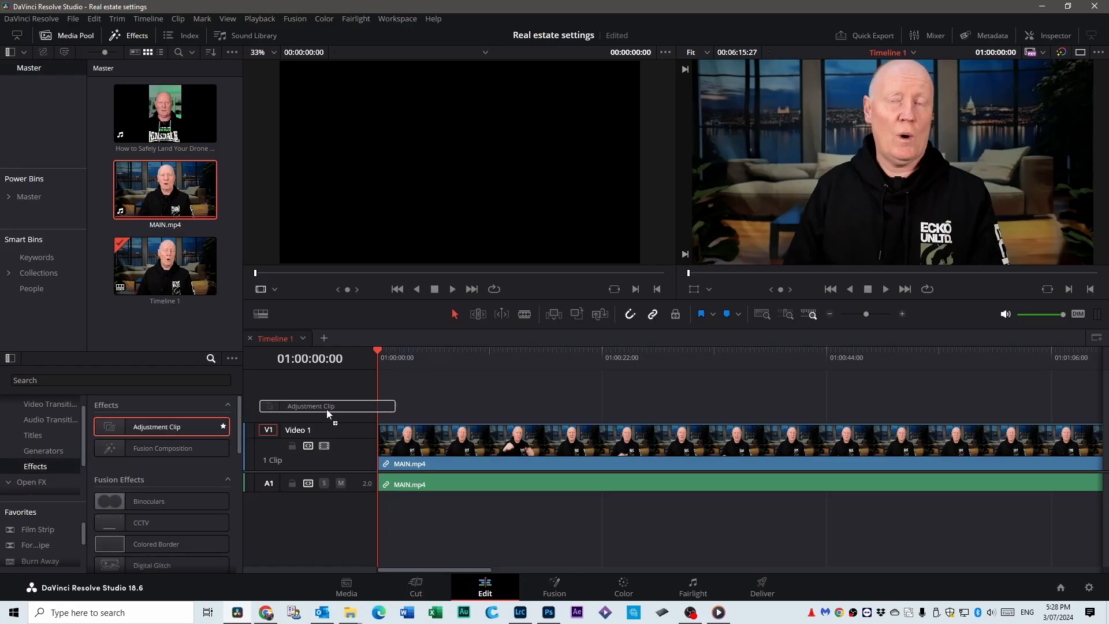
Step: Drop an Adjustment Clip from the Toolbox onto a new track above MAIN.mp4 and select it
left_click_drag(327, 405, 432, 397)
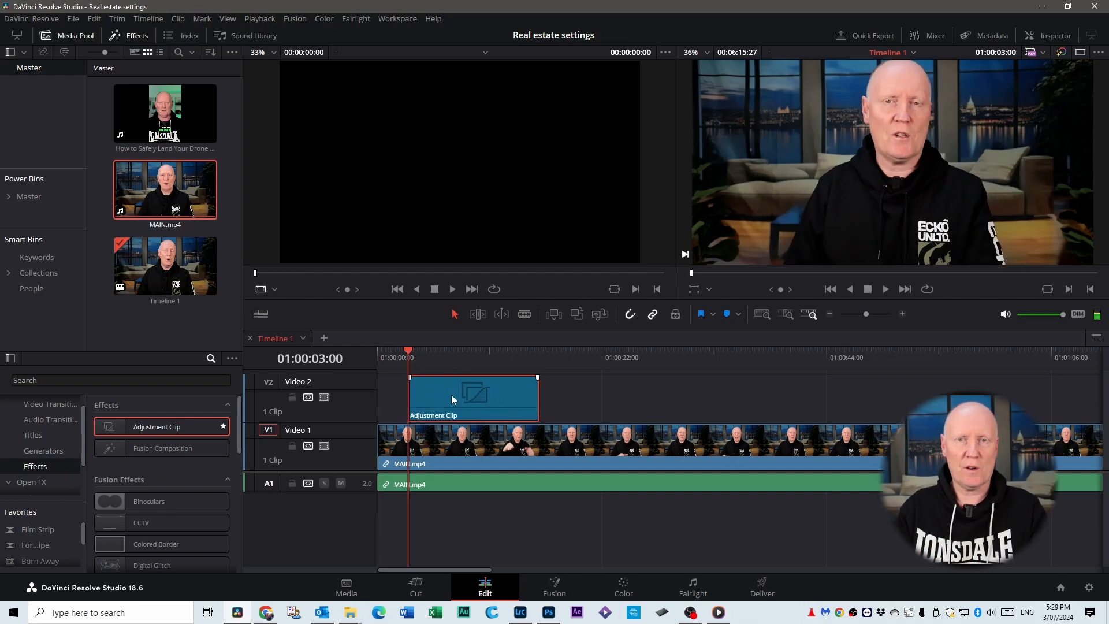
left_click(622, 587)
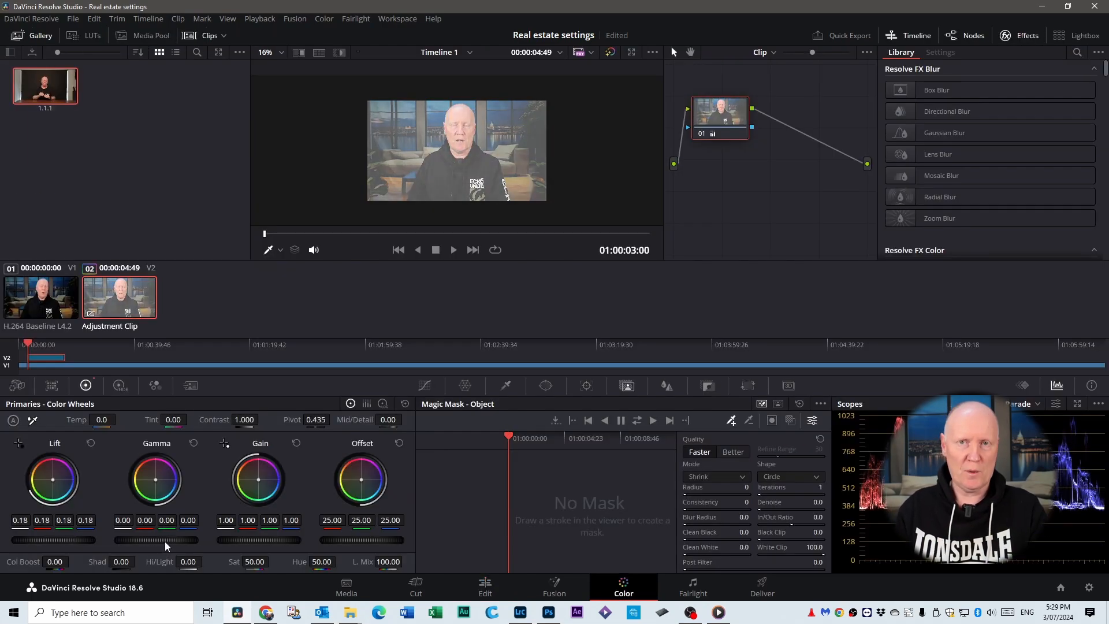
Step: Grade the adjustment clip with lower Gamma, higher Gain and reduced Offset, then return to the Edit page
left_click_drag(154, 540, 154, 547)
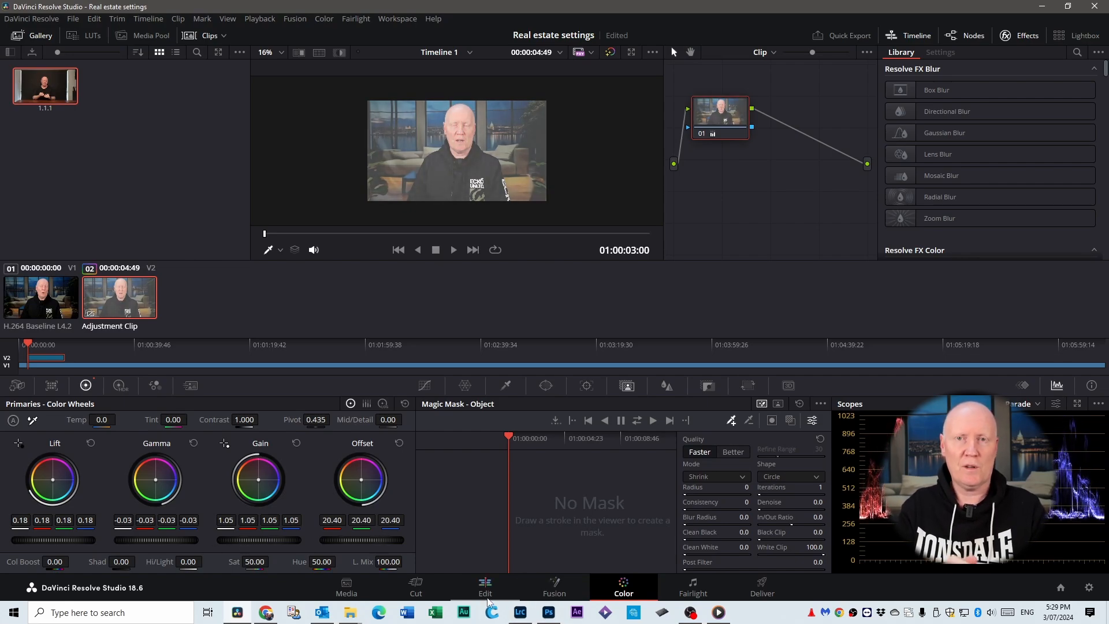
left_click(484, 587)
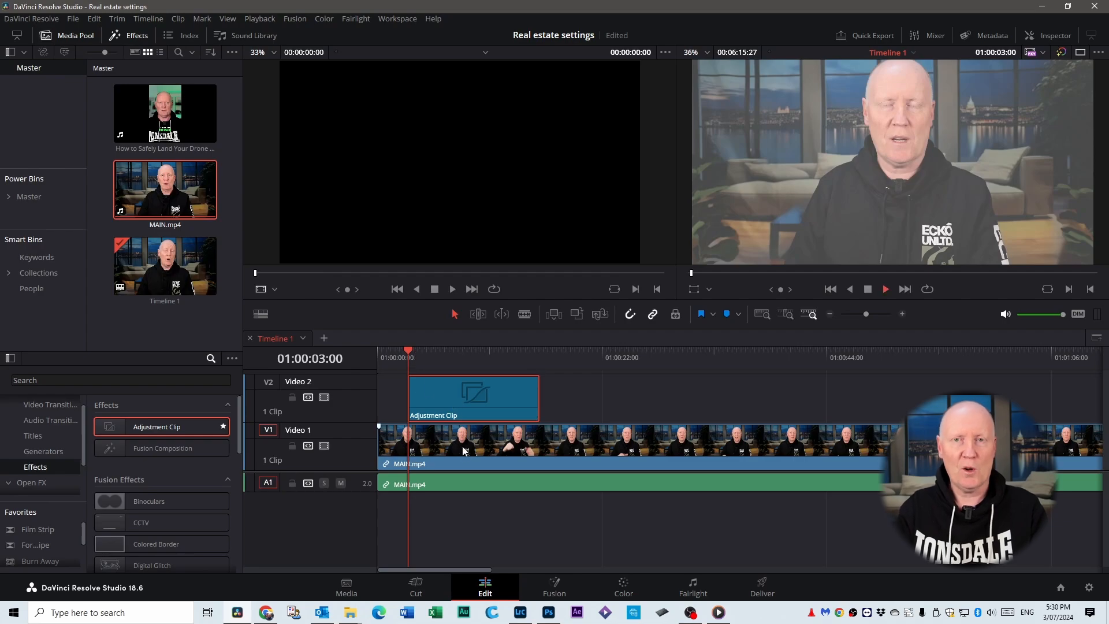
Step: Add further adjustment clips on Video 2, one with the Binoculars effect, and move the last one later
left_click_drag(474, 396, 501, 397)
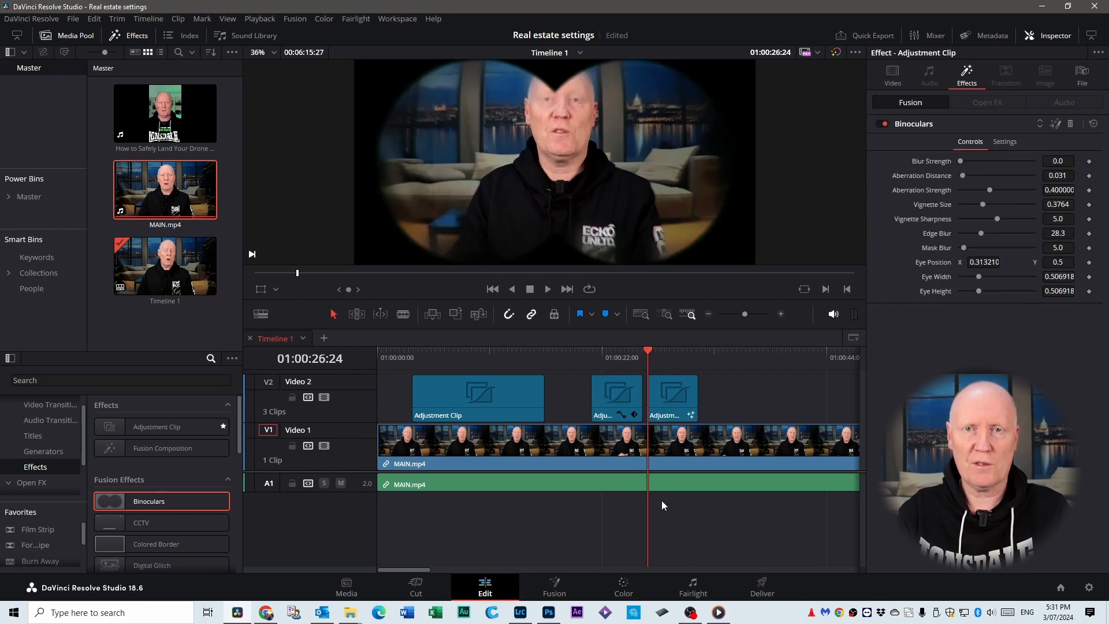
left_click_drag(672, 396, 714, 396)
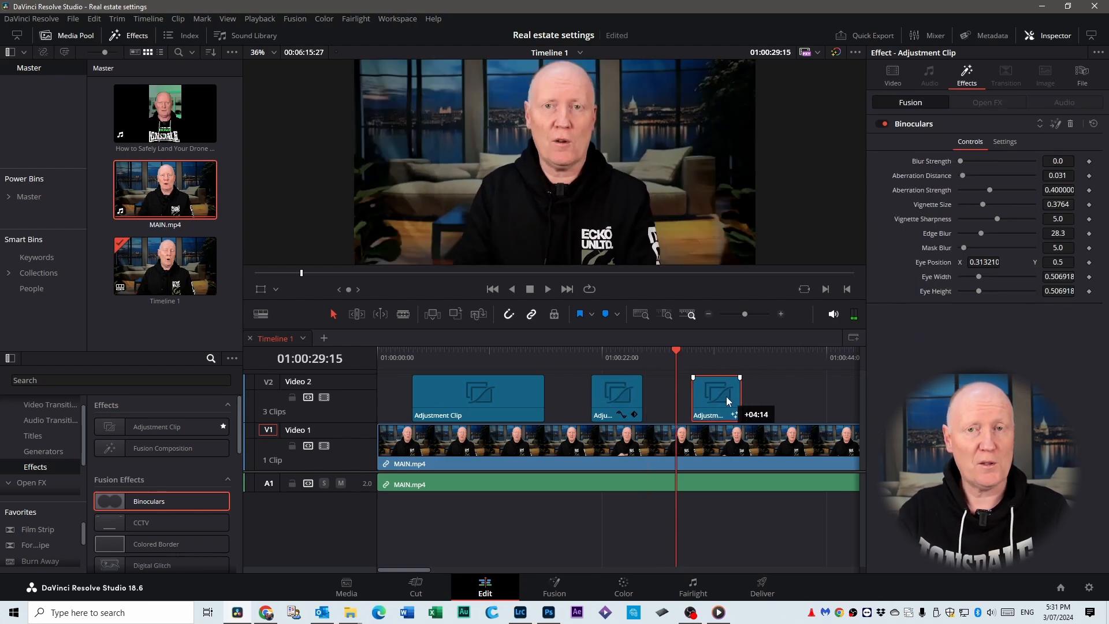